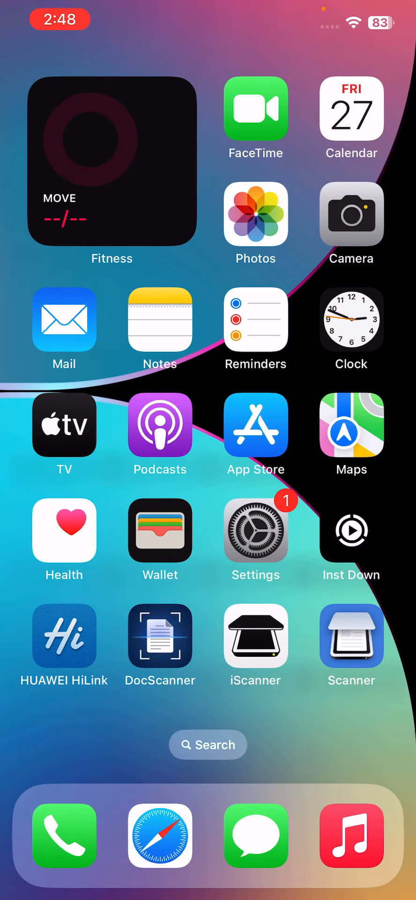
Open Settings and reach the Siri & Search page with both Ask Siri switches off
left_click(256, 529)
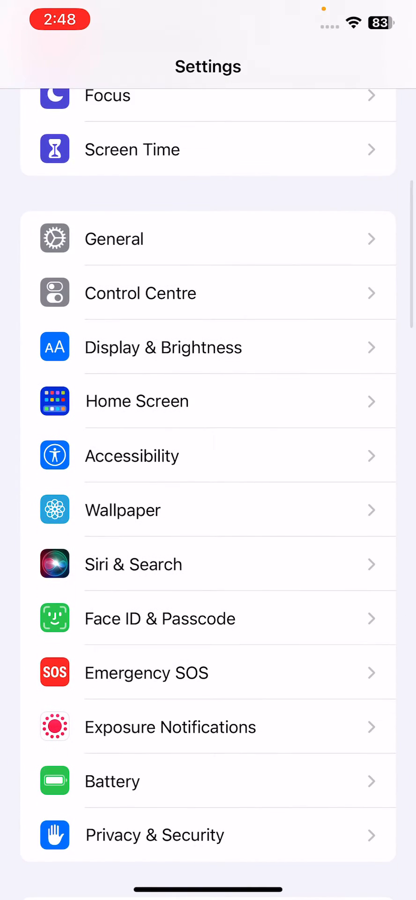
scroll("down", 3)
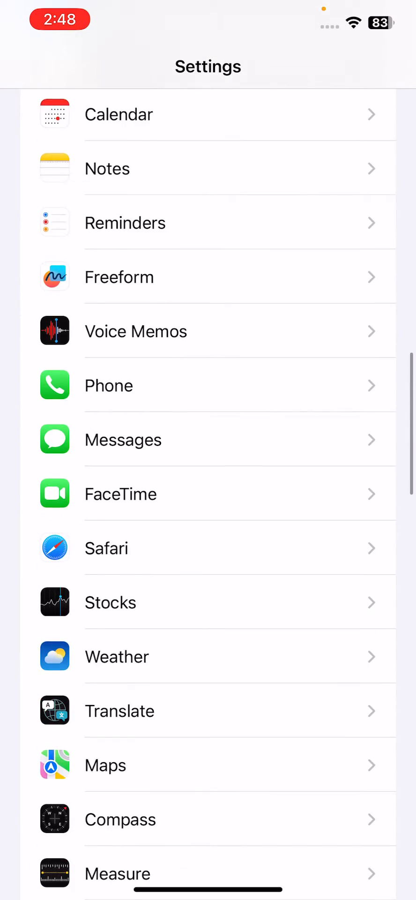
scroll("up", 3)
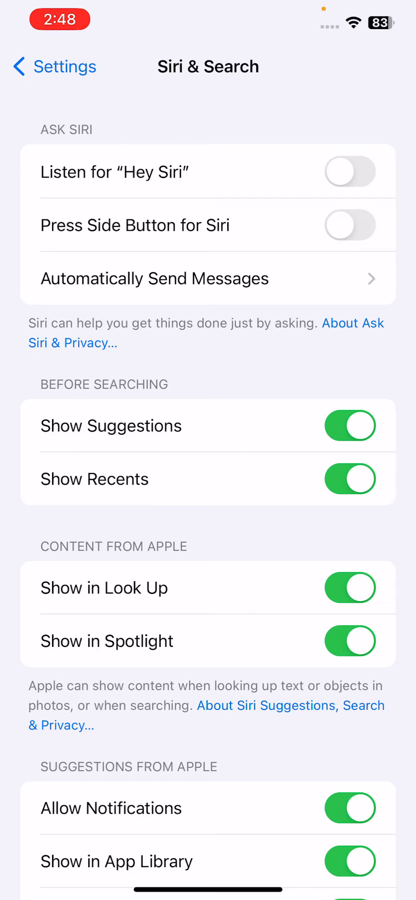
Turn on Press Side Button for Siri and confirm Enable Siri
left_click(350, 225)
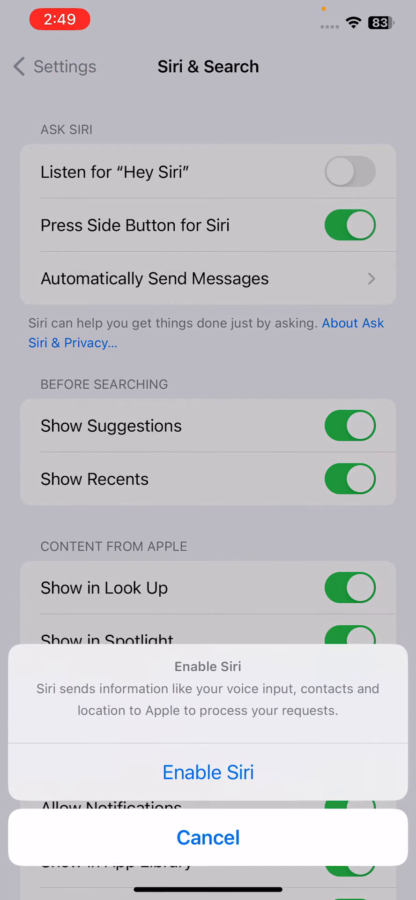
left_click(208, 772)
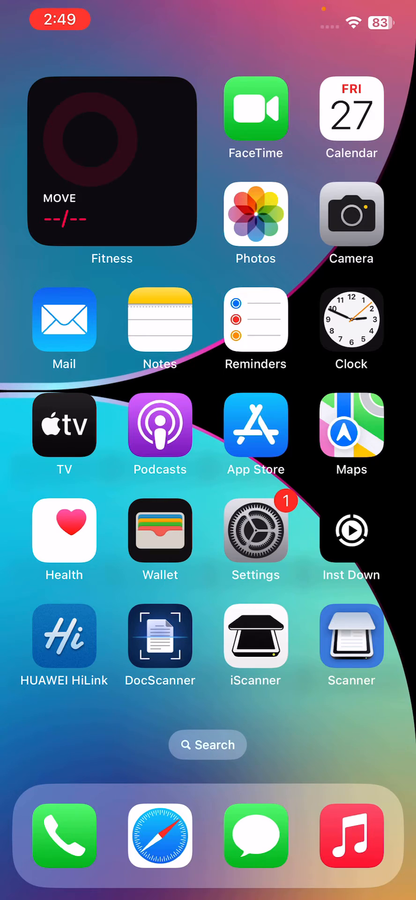
Swipe across home screen pages before bringing up the power-off slider
scroll("left", 3)
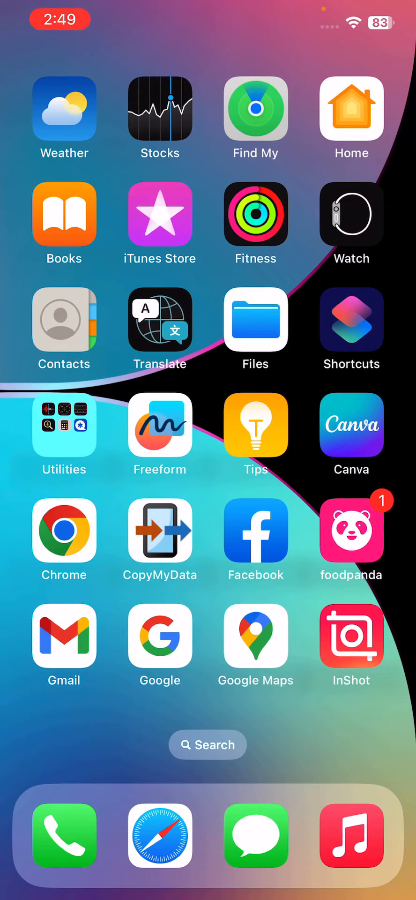
scroll("left", 3)
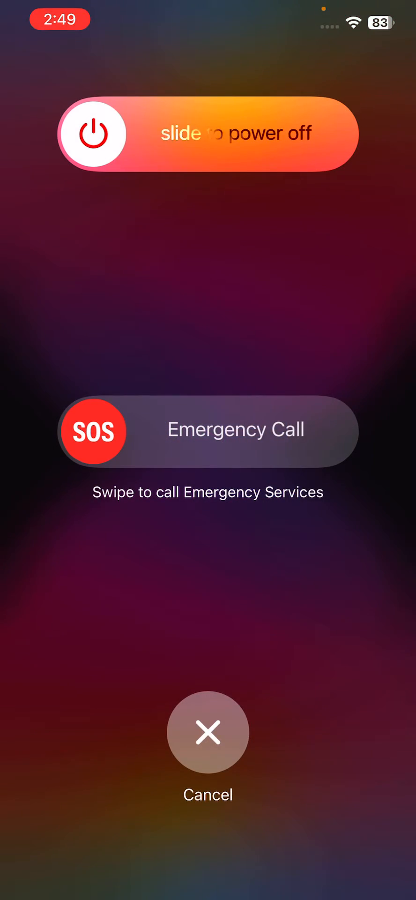
Cancel the power-off slider and dismiss the Emergency Call prompt to return home
left_click(208, 733)
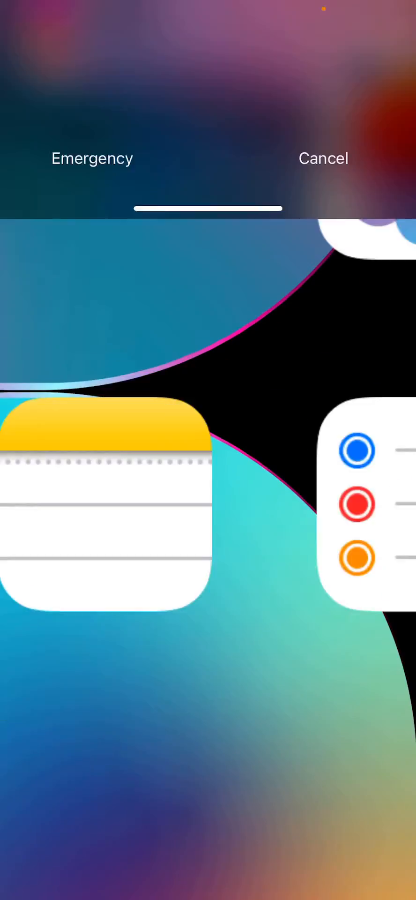
left_click(324, 158)
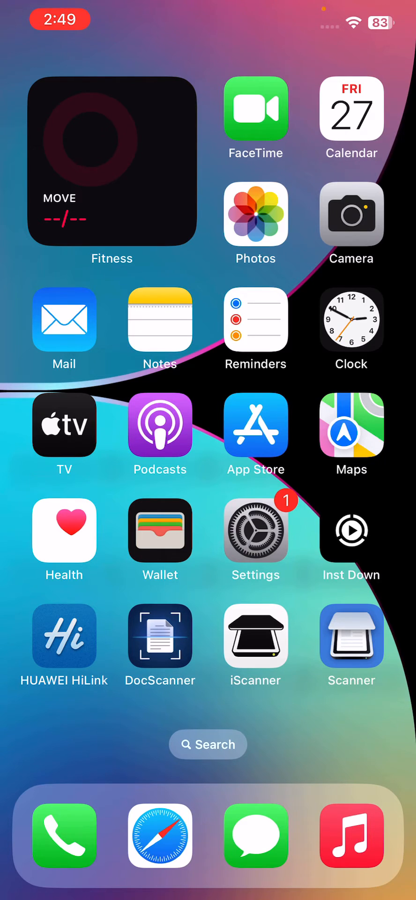
left_click(256, 531)
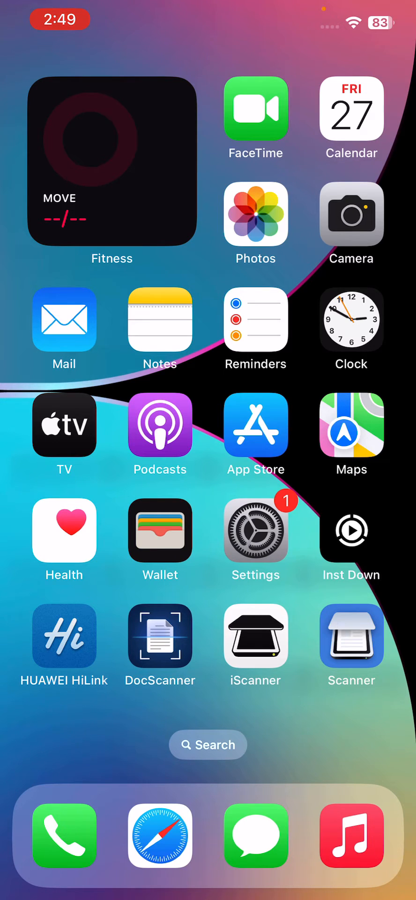
Reopen Settings, check Siri & Search, then reach General's Shut Down option
left_click(256, 538)
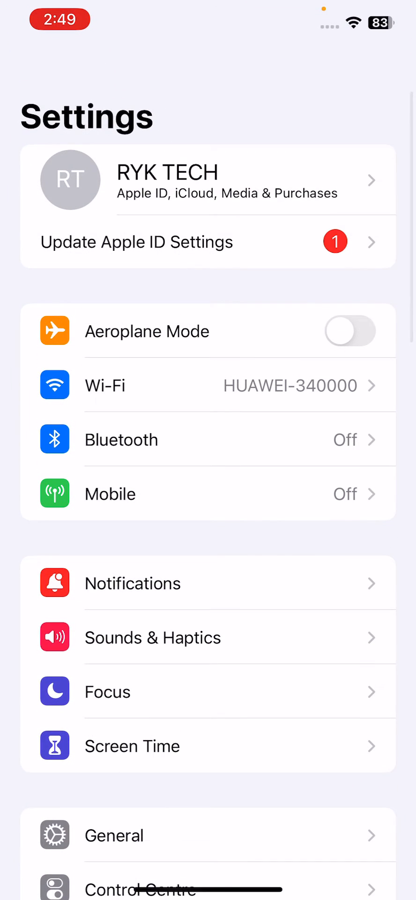
scroll("down", 3)
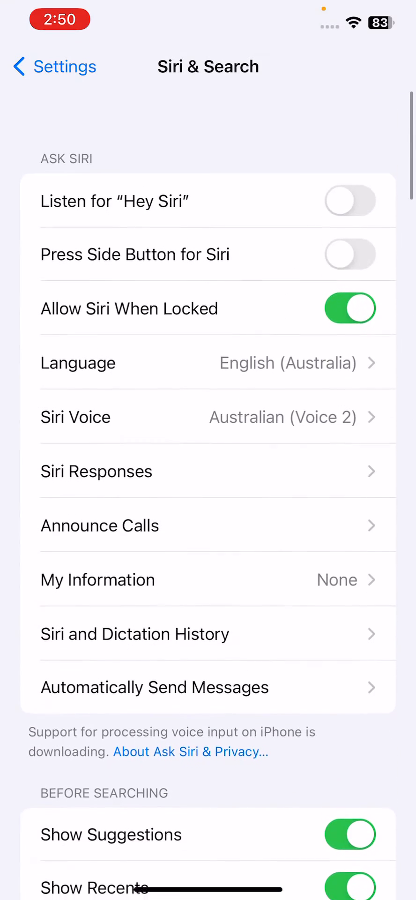
left_click(55, 67)
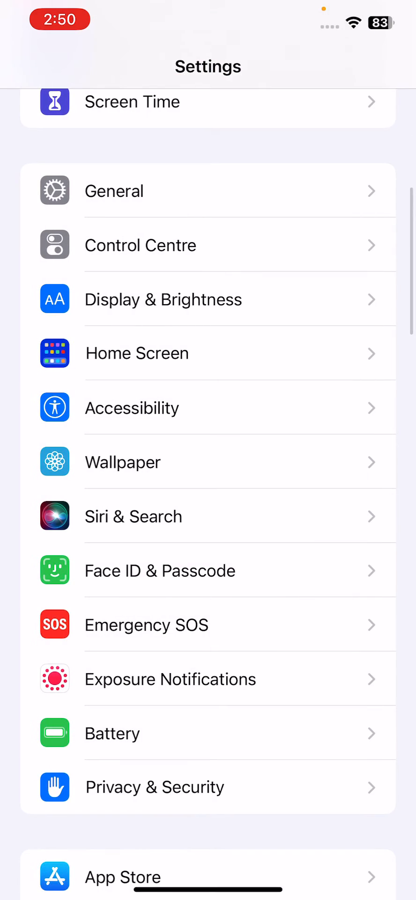
scroll("down", 3)
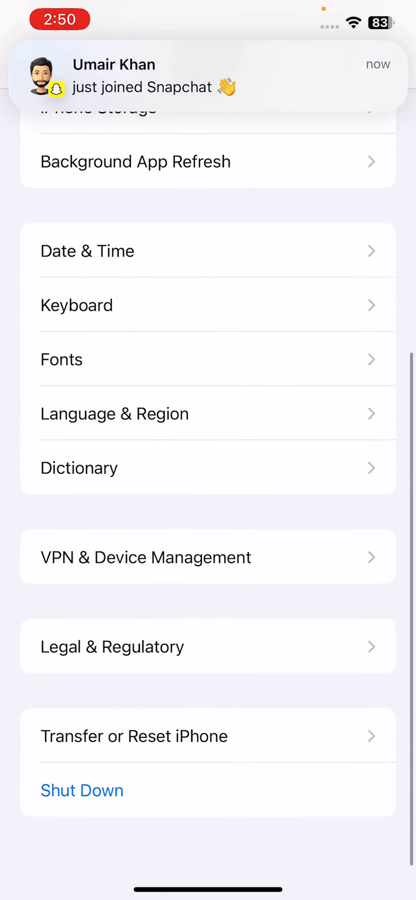
Show the reset choices under Transfer or Reset iPhone, then dismiss them and go home
left_click(135, 736)
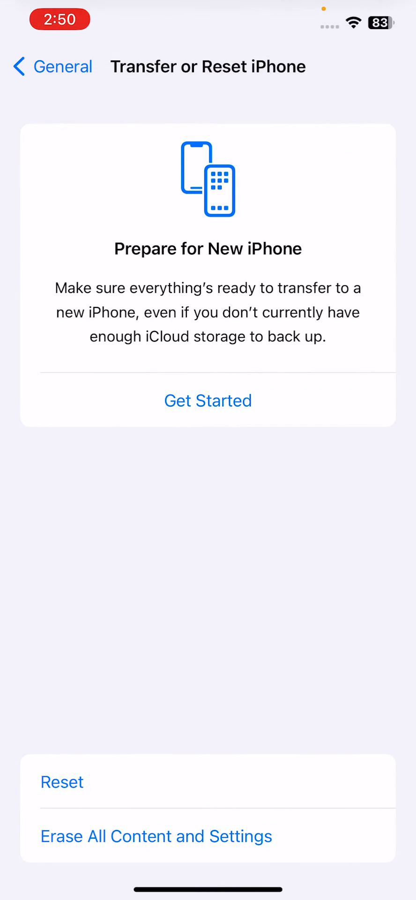
left_click(62, 781)
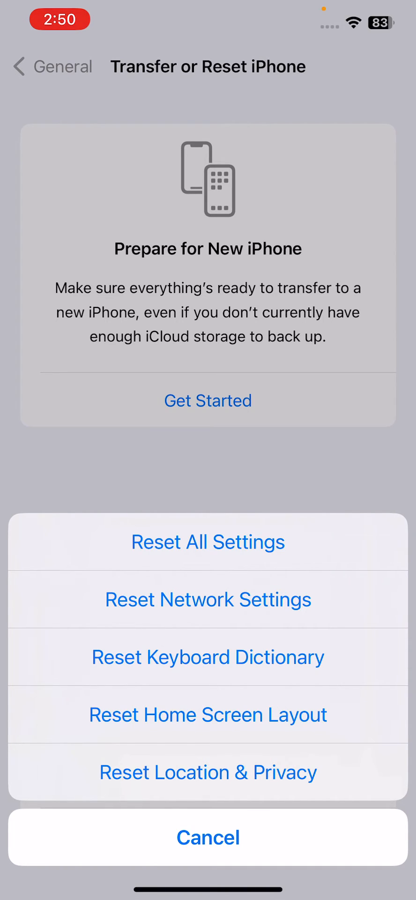
left_click(208, 836)
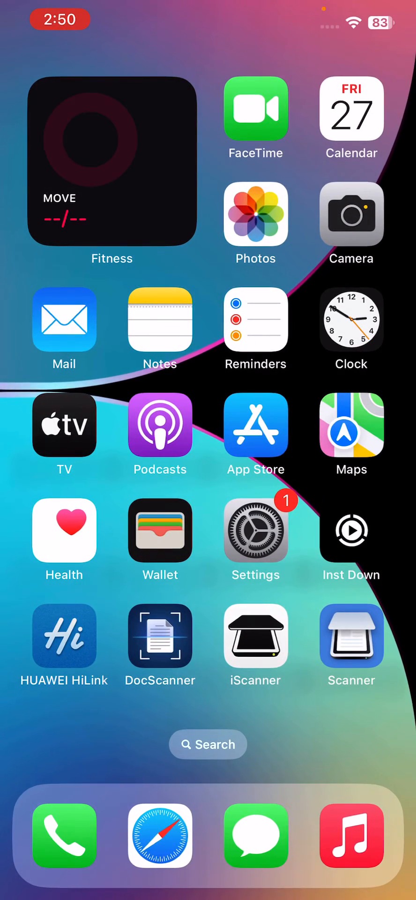